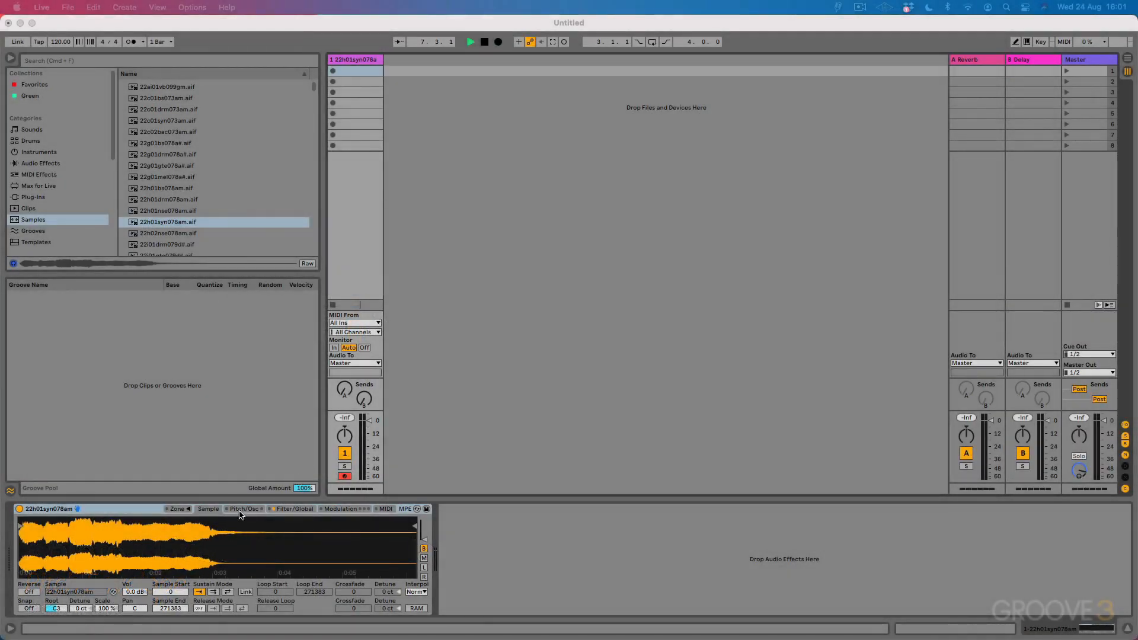
Show Sampler's Pitch/Osc settings and switch the pitch envelope on.
{"action": "left_click", "coordinate": [244, 508]}
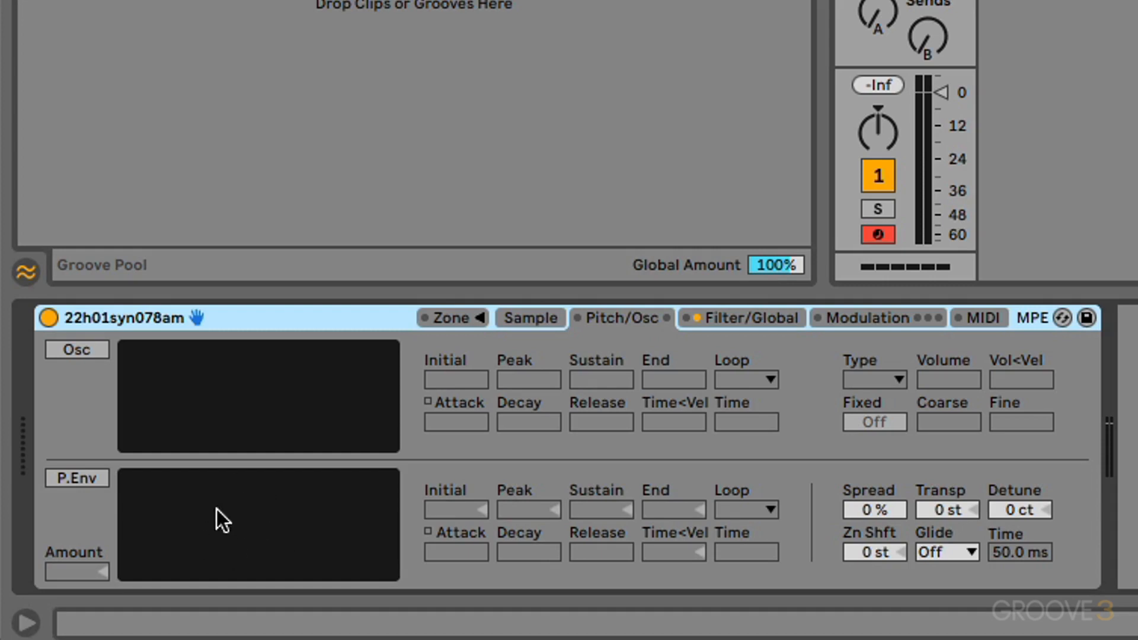
{"action": "mouse_move", "coordinate": [484, 463]}
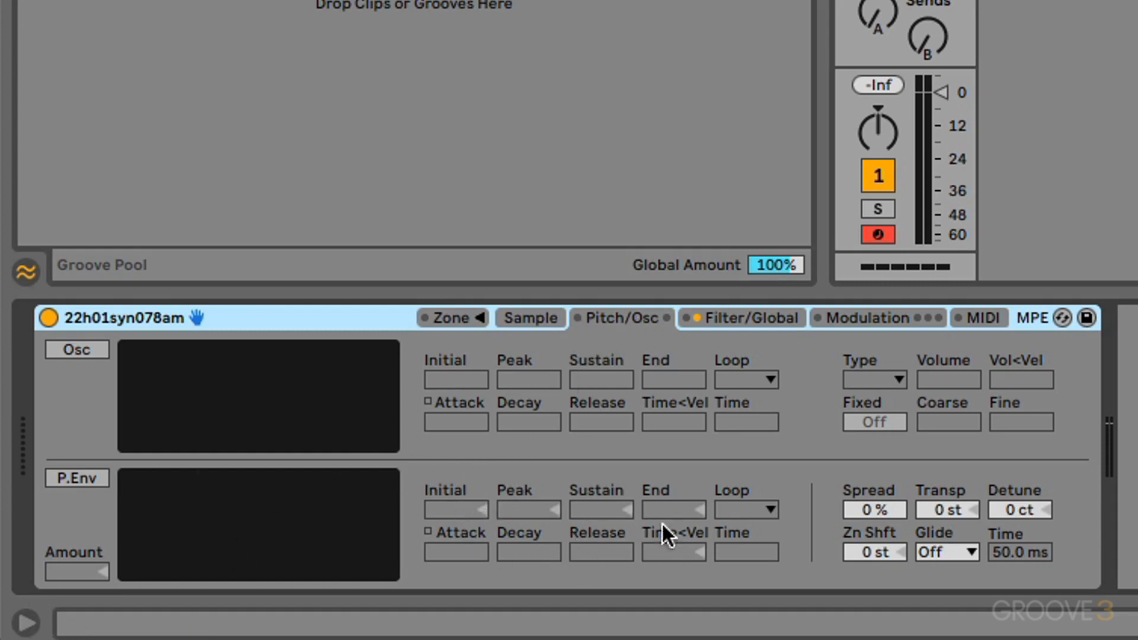
{"action": "mouse_move", "coordinate": [930, 483]}
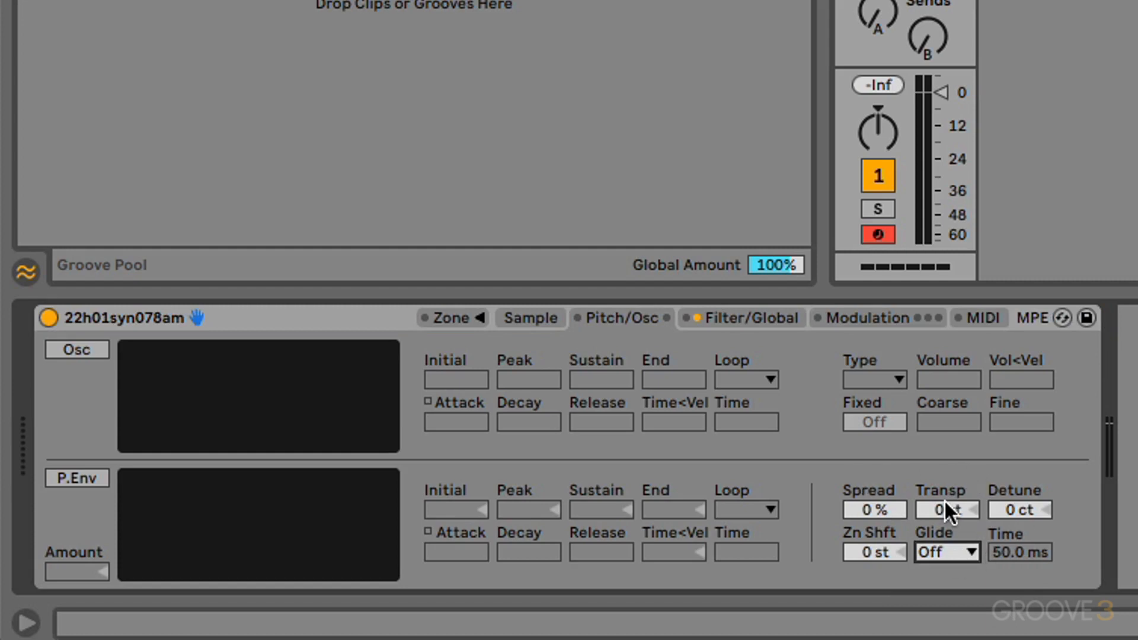
{"action": "left_click", "coordinate": [76, 478]}
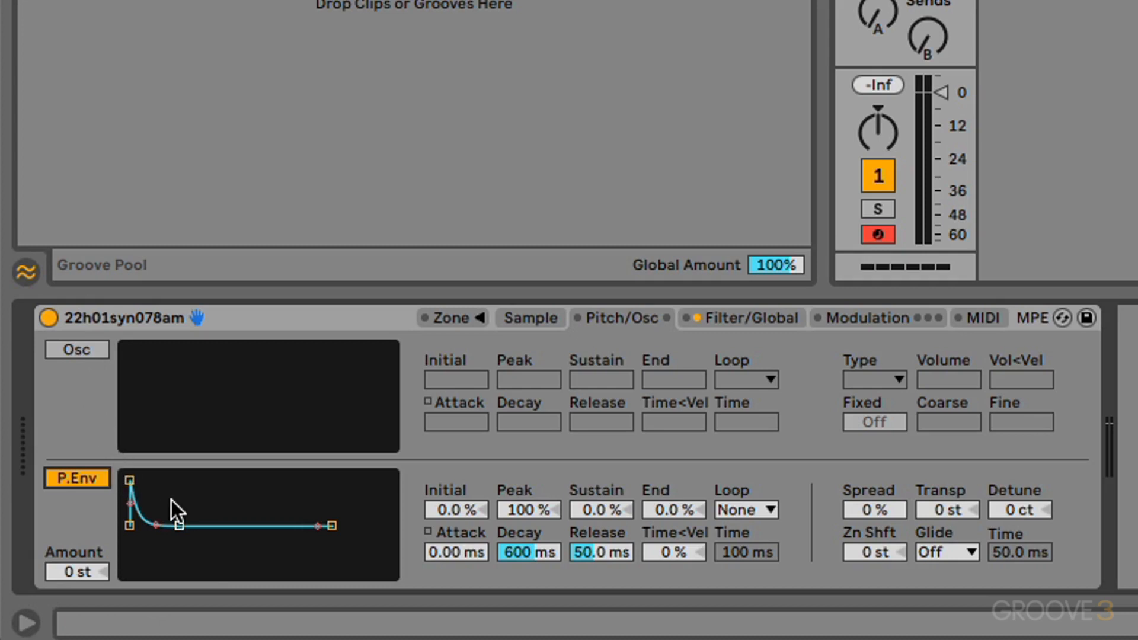
In the Sample settings, choose a forward sustain loop near the sample start with 878 crossfade.
{"action": "left_click", "coordinate": [529, 318]}
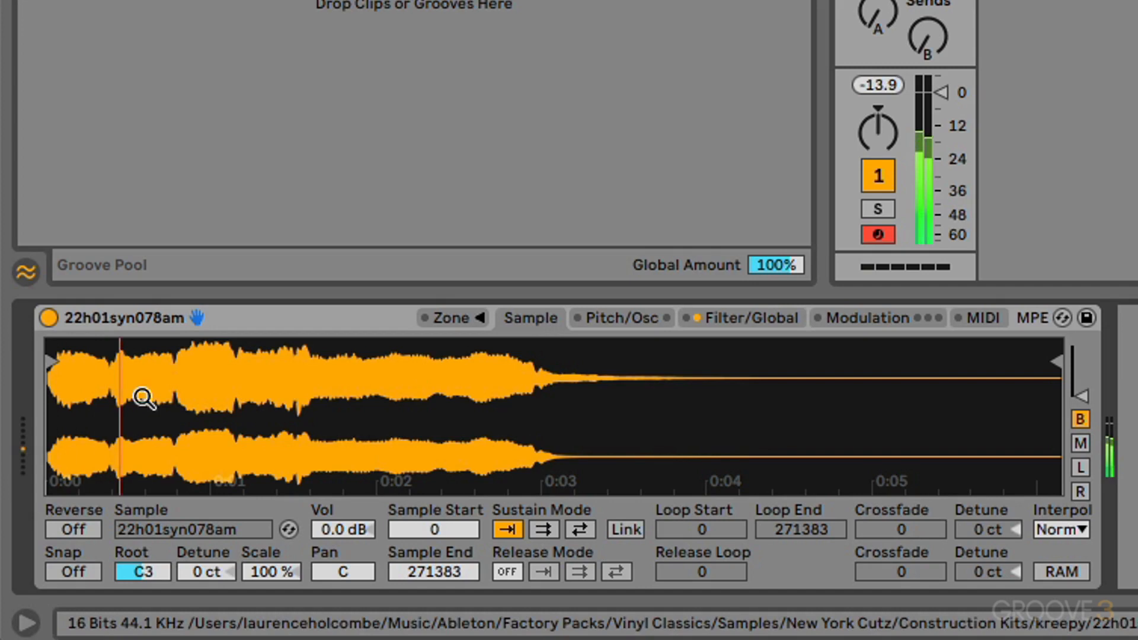
{"action": "left_click", "coordinate": [544, 528]}
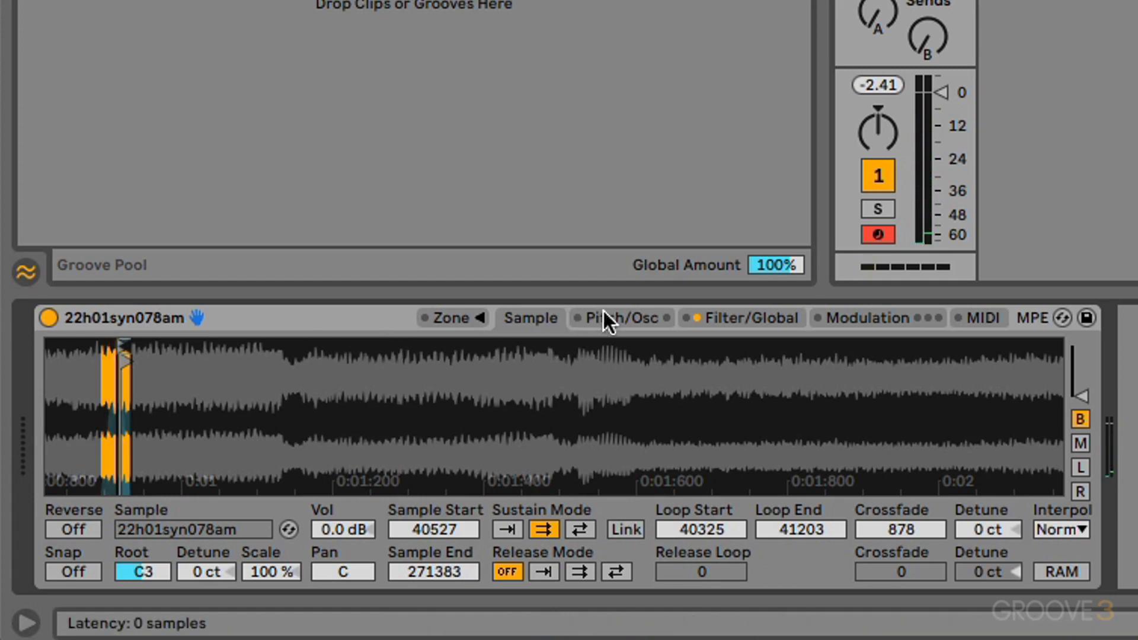
Back in Pitch/Osc, toggle the +33 st pitch envelope on and off to compare, leaving it on.
{"action": "left_click", "coordinate": [619, 317]}
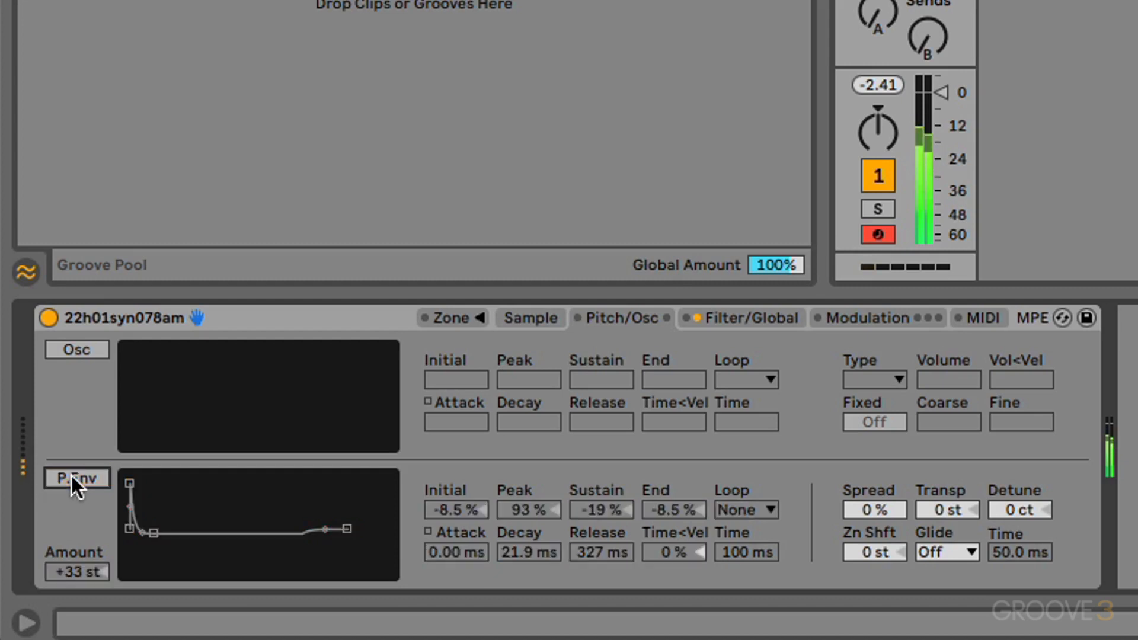
{"action": "left_click", "coordinate": [75, 478]}
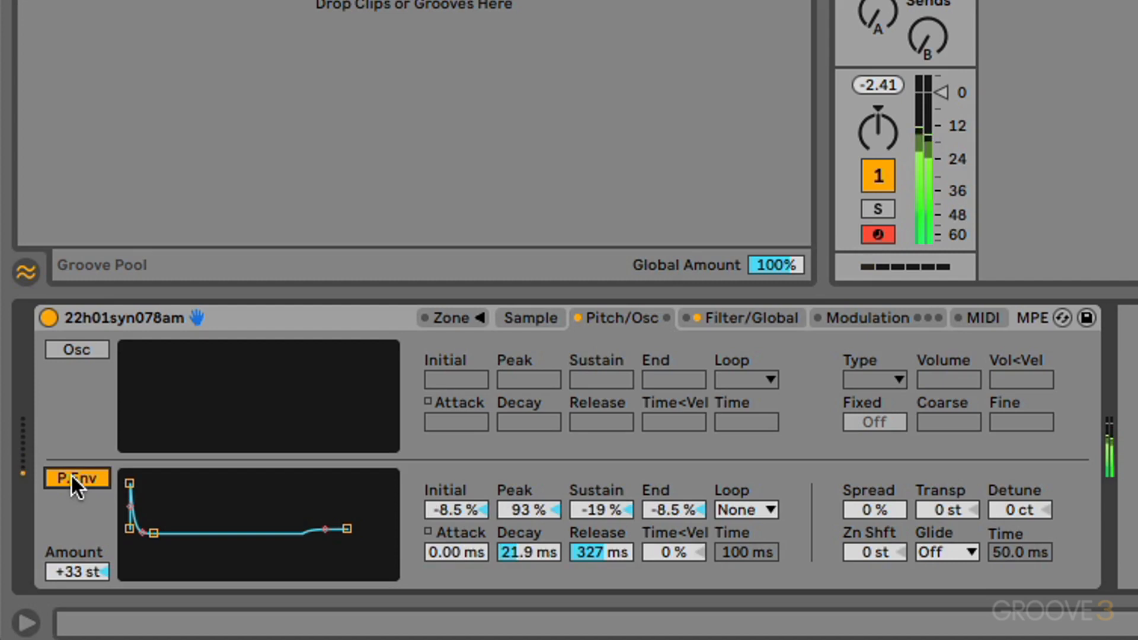
{"action": "left_click", "coordinate": [77, 478]}
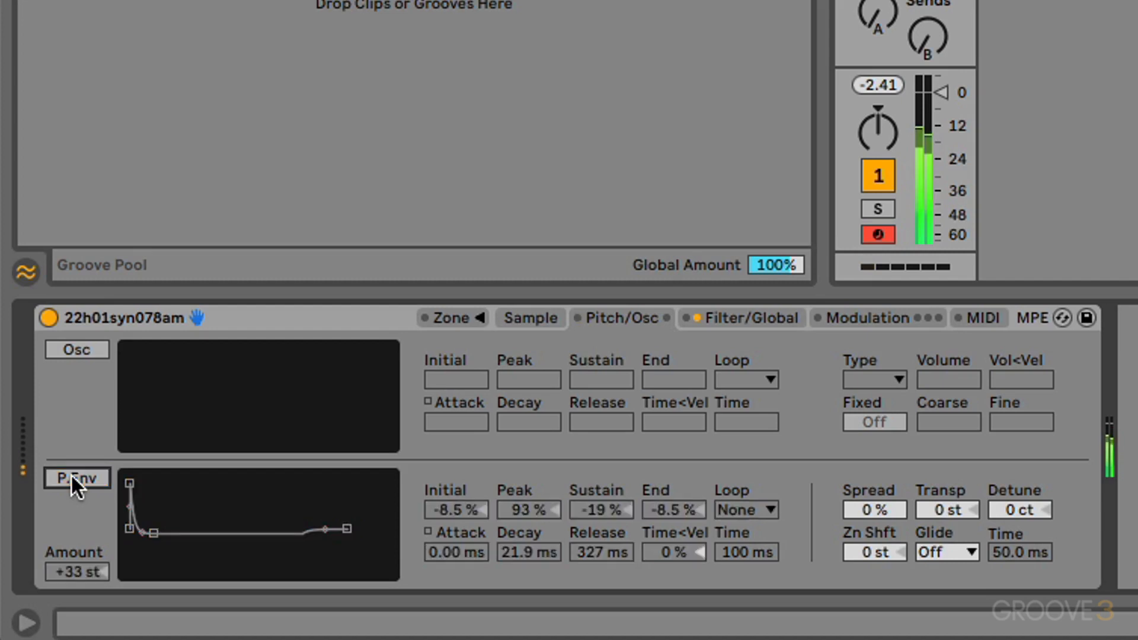
{"action": "left_click", "coordinate": [76, 478]}
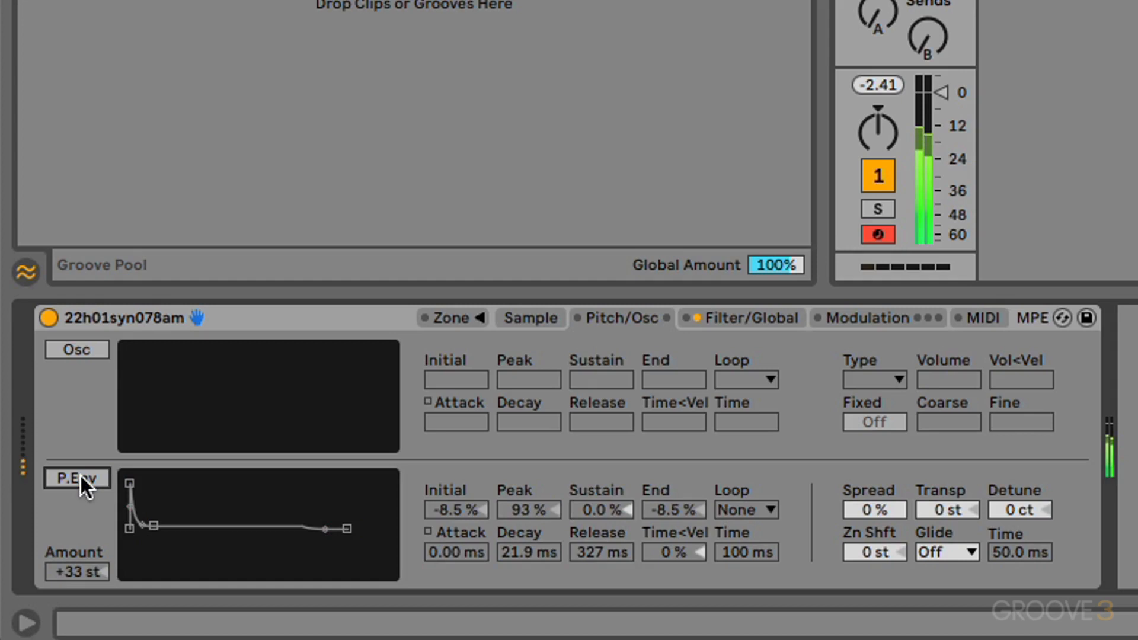
{"action": "left_click", "coordinate": [76, 478]}
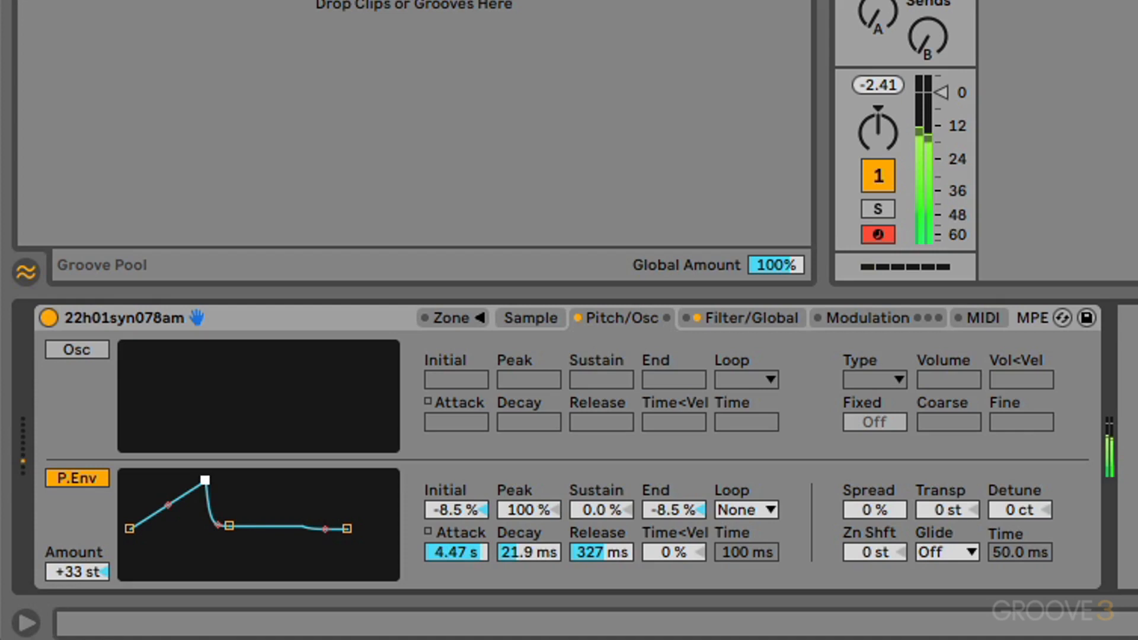
Set the pitch envelope's loop mode to Loop so the sweep repeats.
{"action": "left_click", "coordinate": [746, 509]}
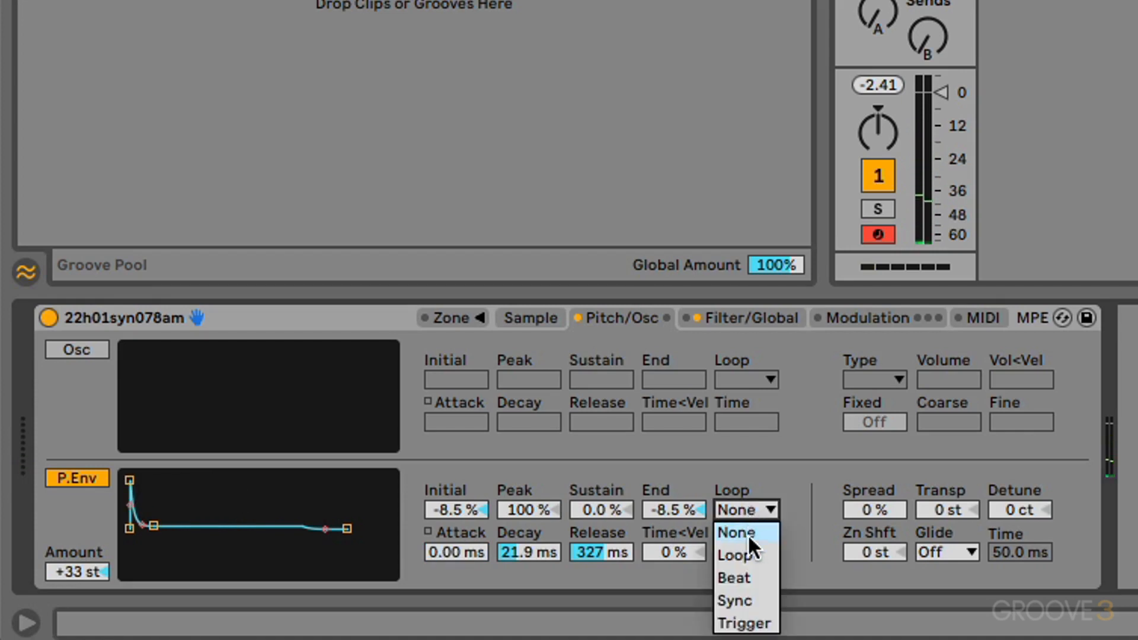
{"action": "left_click", "coordinate": [740, 555]}
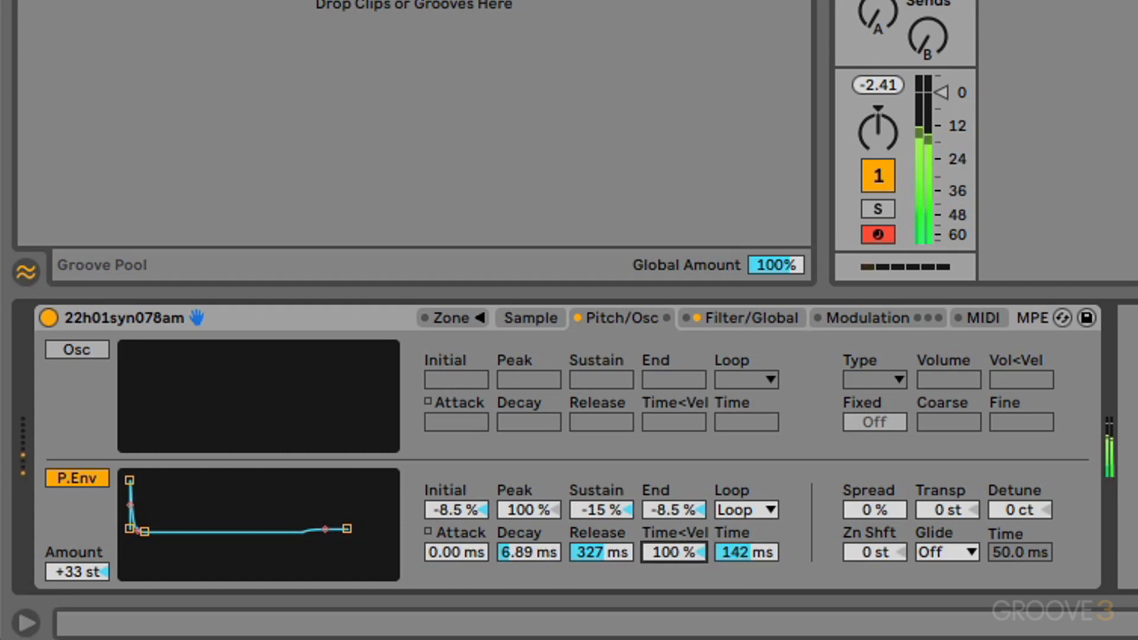
{"action": "mouse_move", "coordinate": [683, 554]}
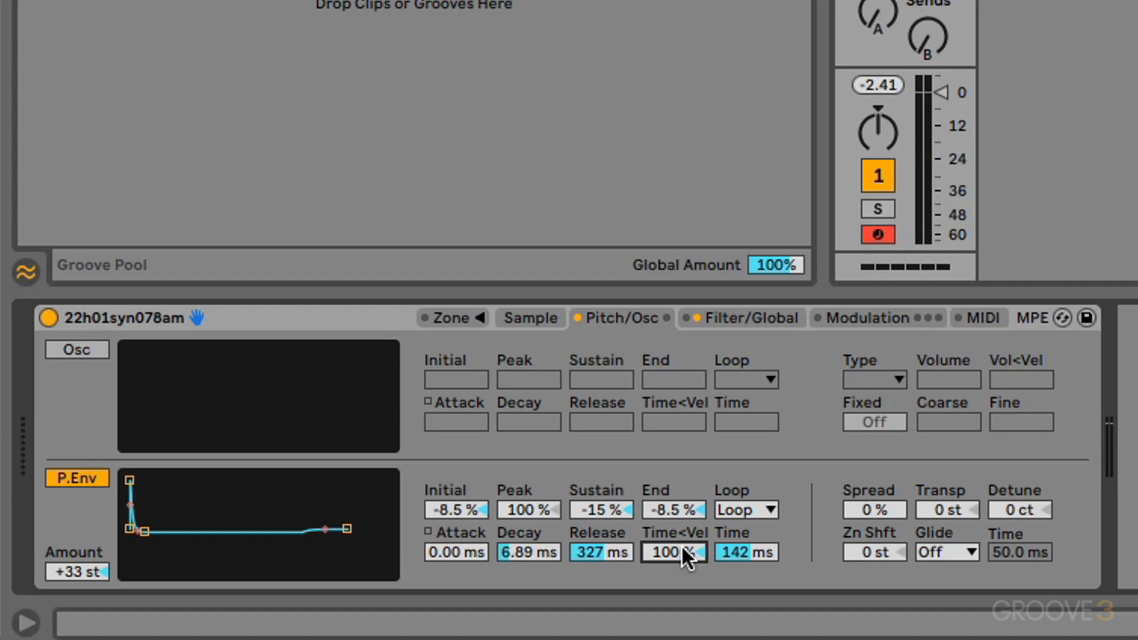
Switch the pitch envelope off and set glide mode to Glide with 209 ms time.
{"action": "left_click", "coordinate": [76, 478]}
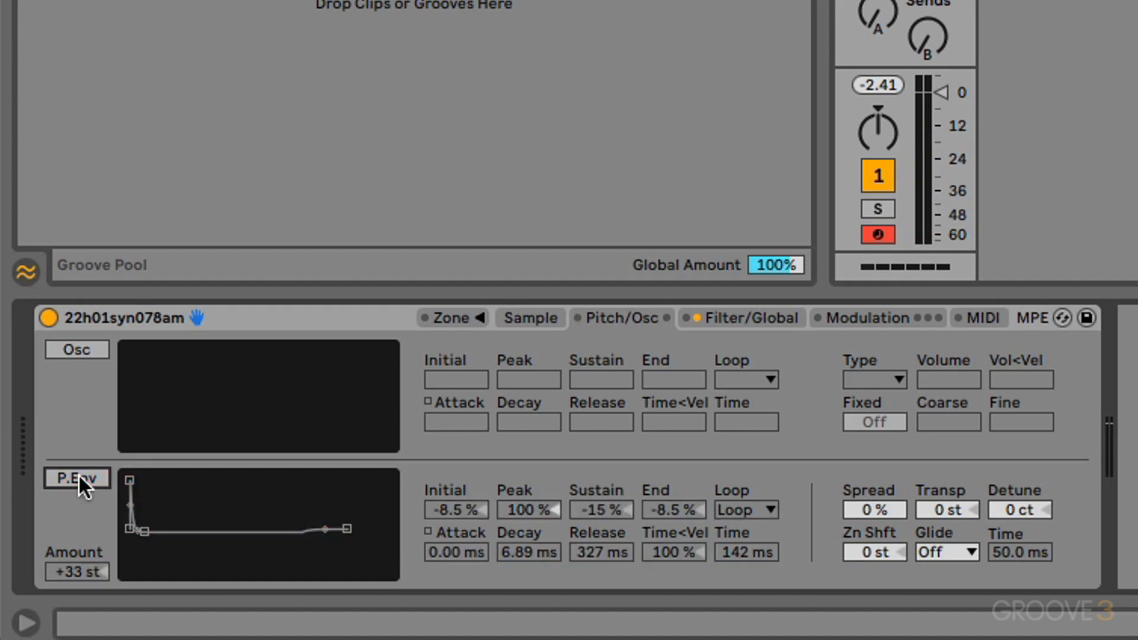
{"action": "mouse_move", "coordinate": [954, 554]}
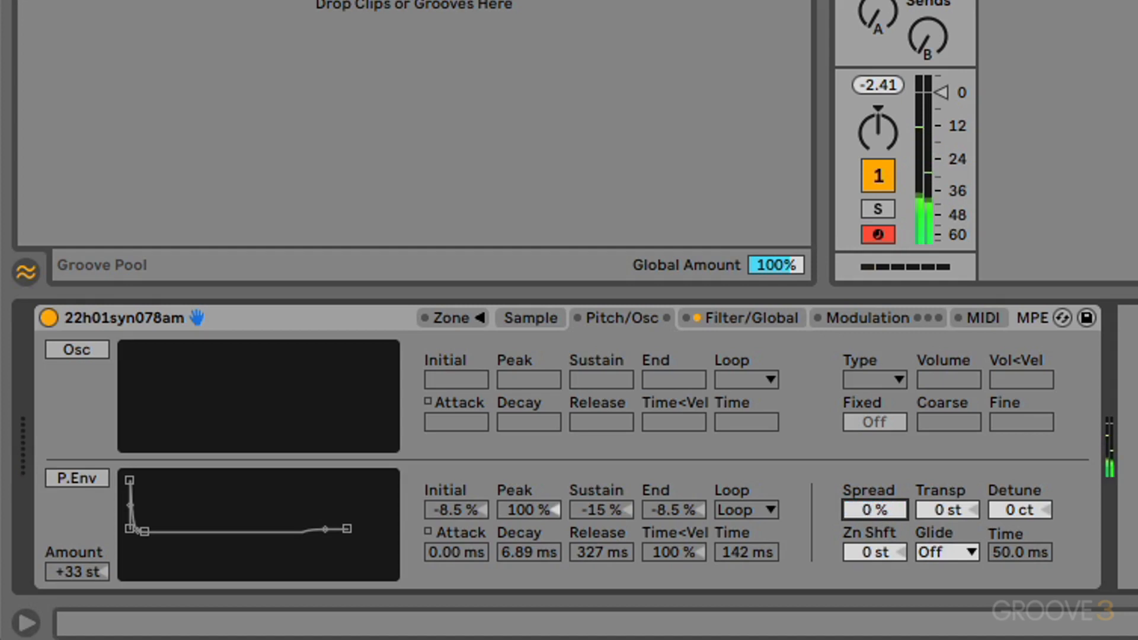
{"action": "mouse_move", "coordinate": [947, 515]}
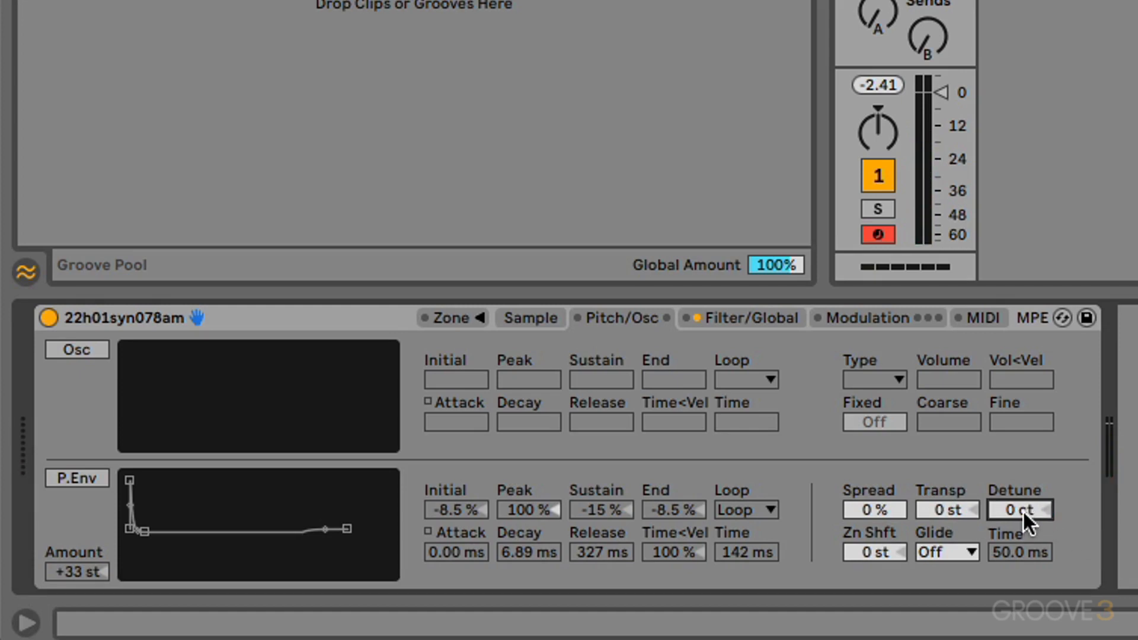
{"action": "mouse_move", "coordinate": [988, 544]}
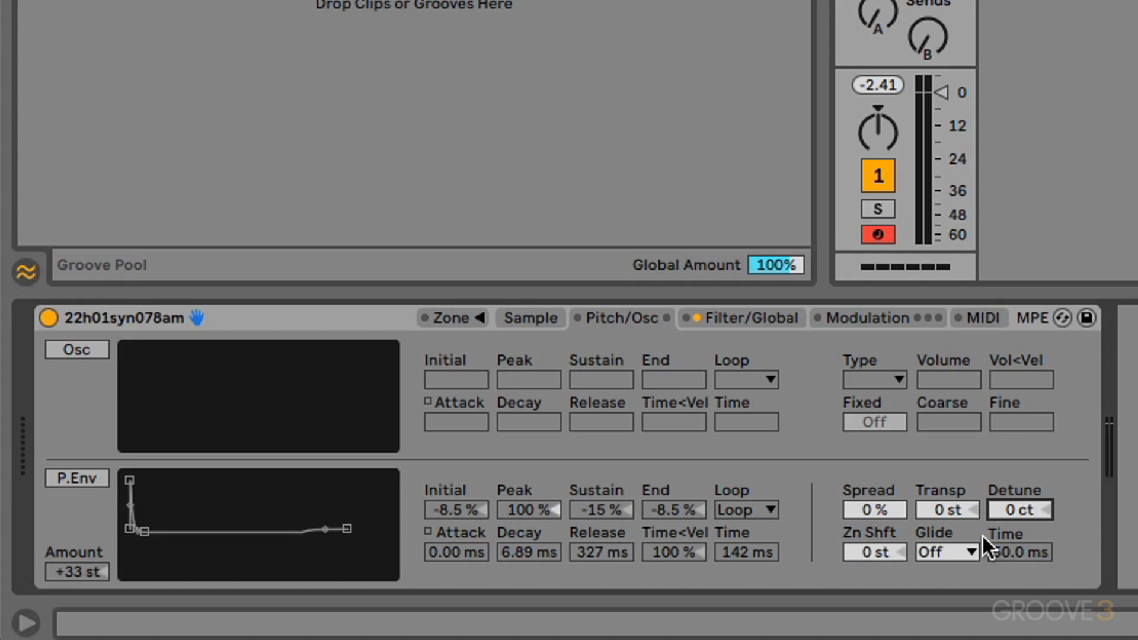
{"action": "mouse_move", "coordinate": [801, 579]}
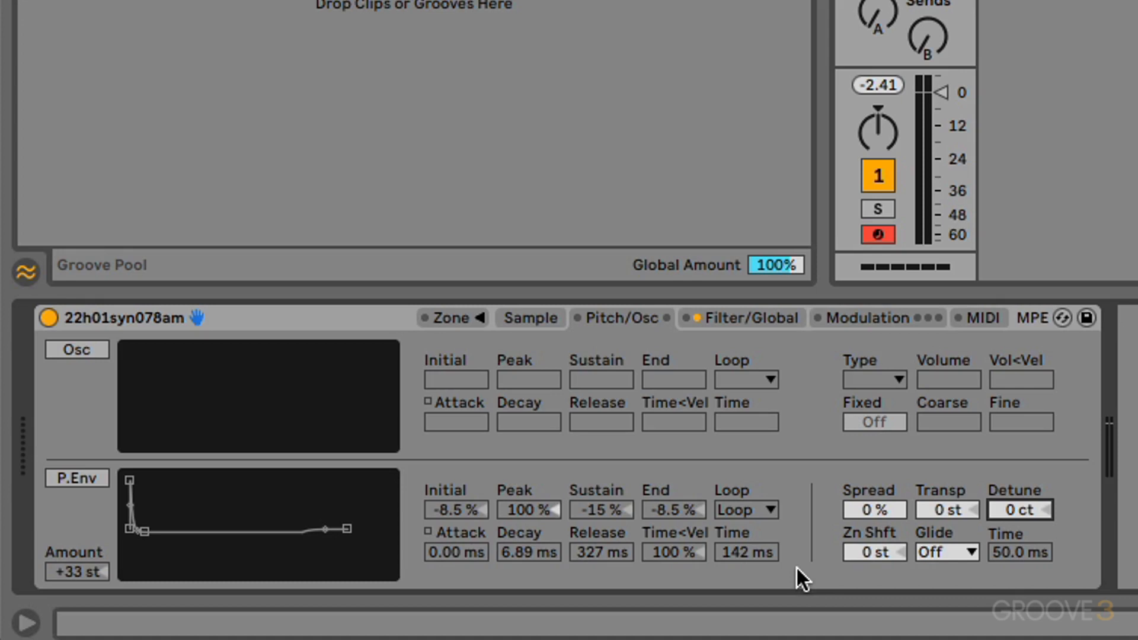
{"action": "left_click", "coordinate": [946, 552]}
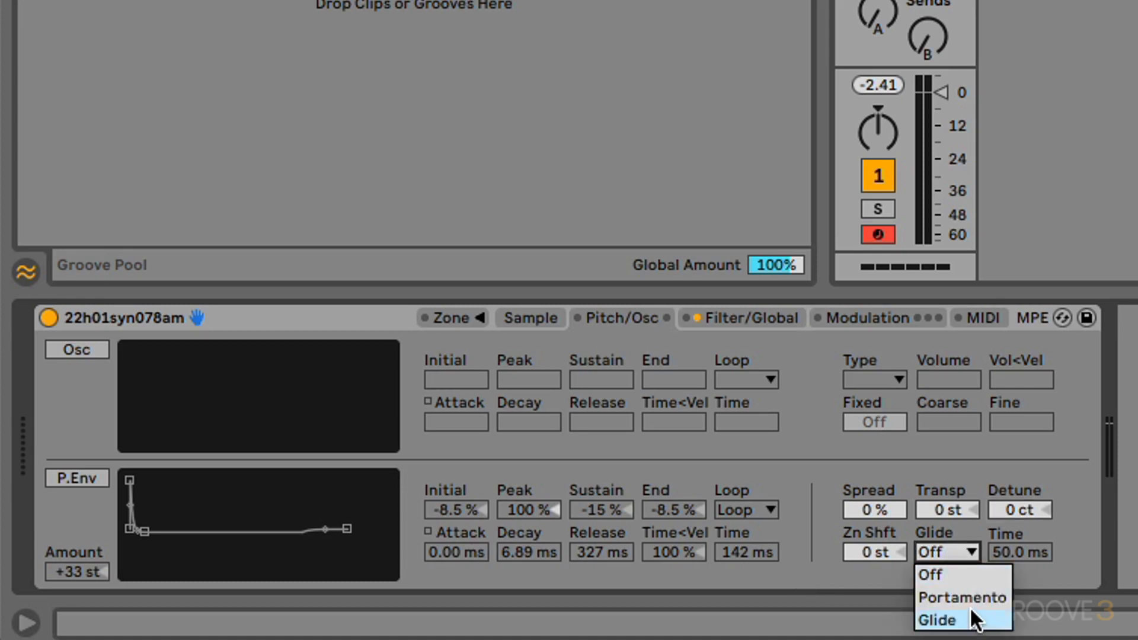
{"action": "mouse_move", "coordinate": [960, 598]}
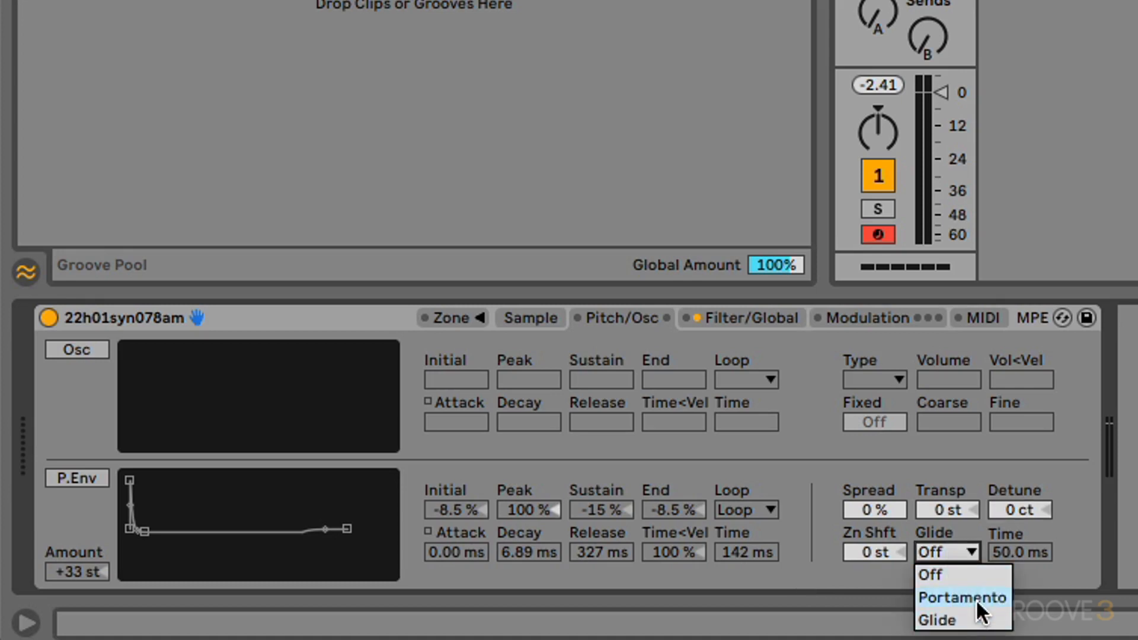
{"action": "mouse_move", "coordinate": [980, 612]}
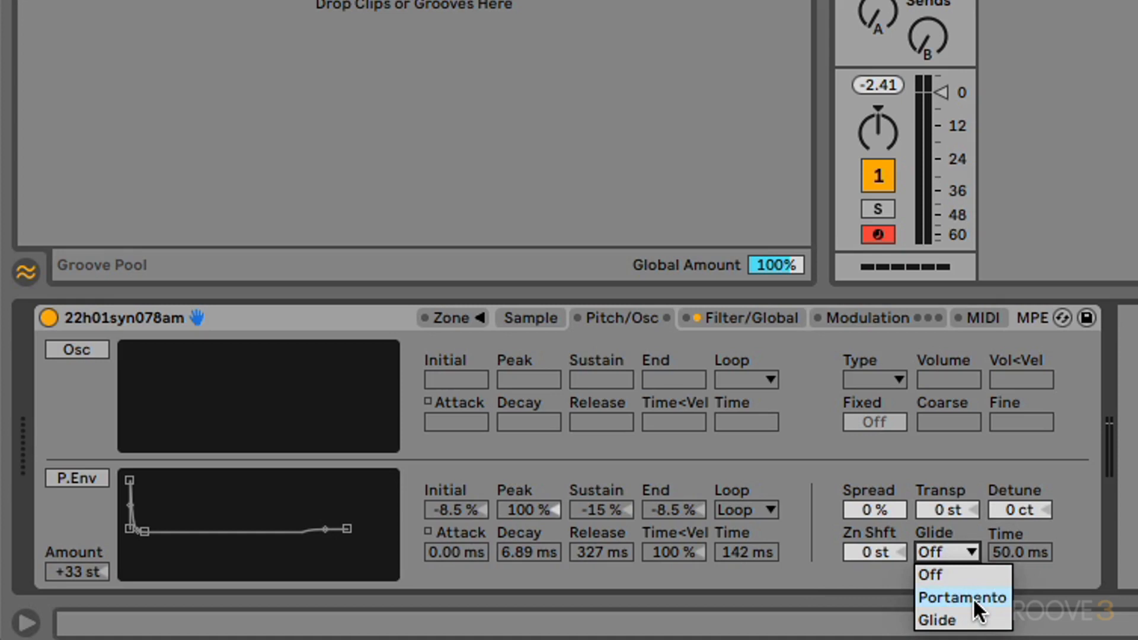
{"action": "left_click", "coordinate": [936, 620]}
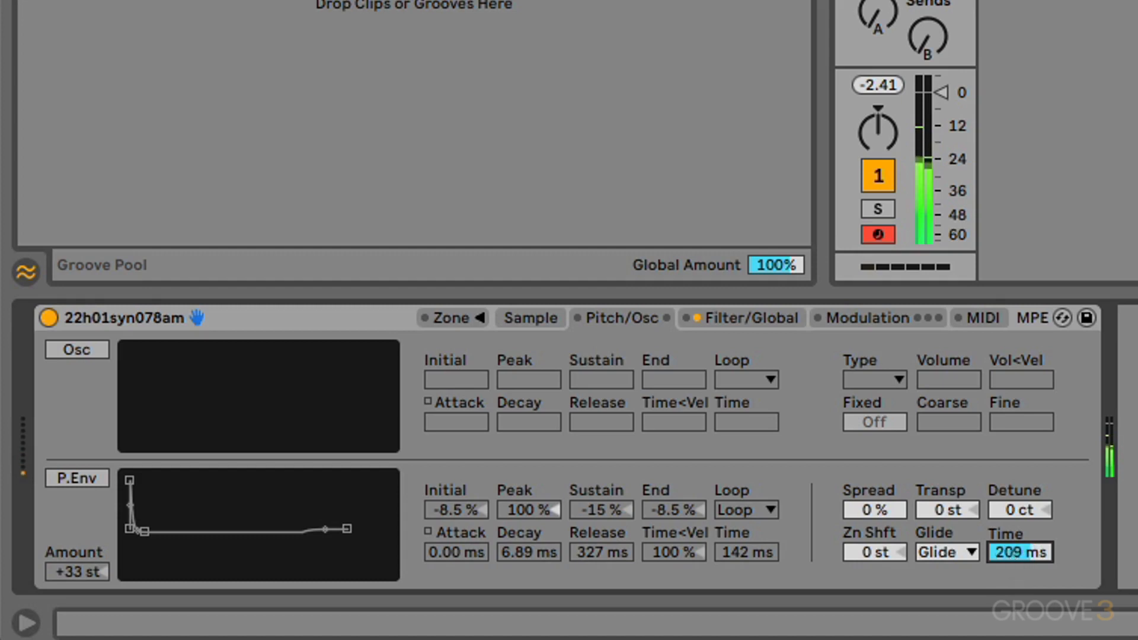
{"action": "mouse_move", "coordinate": [891, 516]}
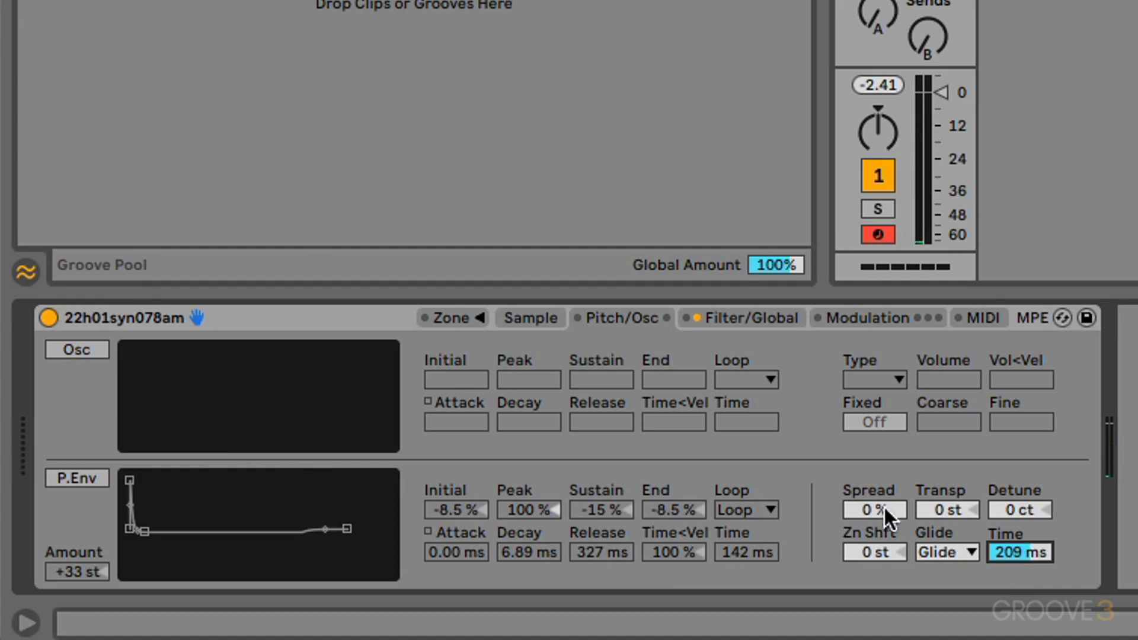
{"action": "mouse_move", "coordinate": [625, 325]}
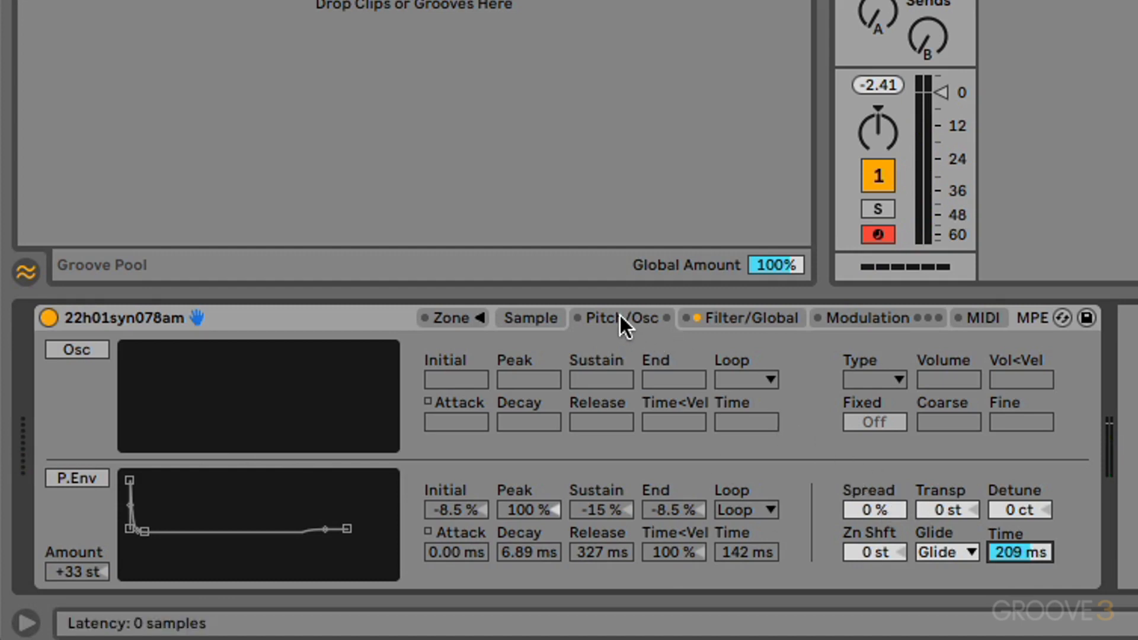
{"action": "mouse_move", "coordinate": [733, 325]}
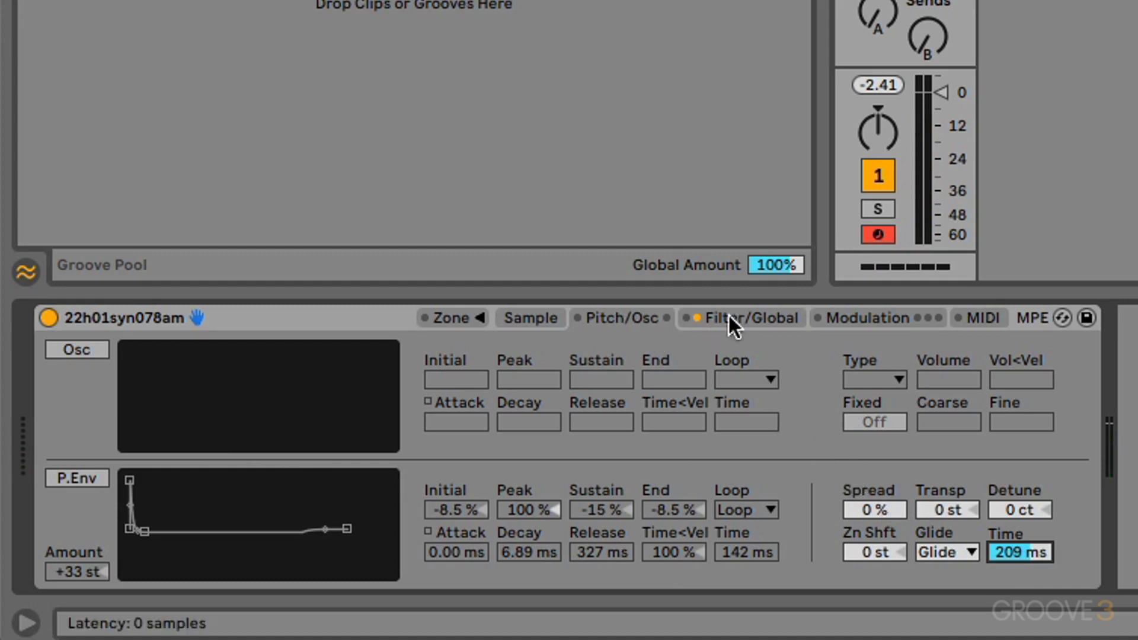
{"action": "mouse_move", "coordinate": [512, 490]}
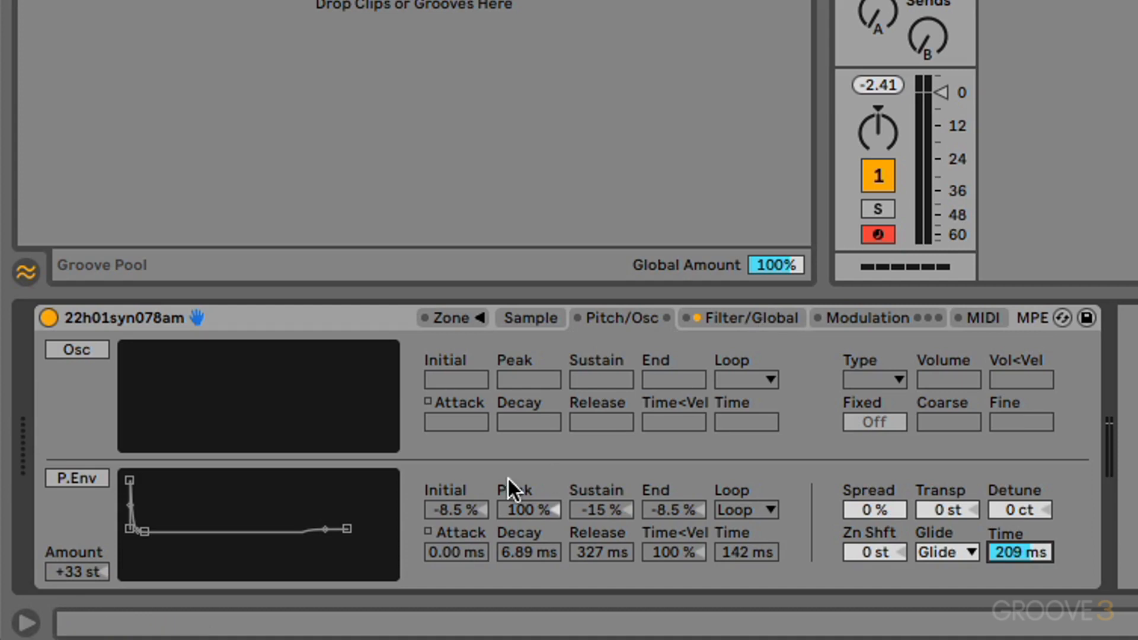
{"action": "mouse_move", "coordinate": [131, 490]}
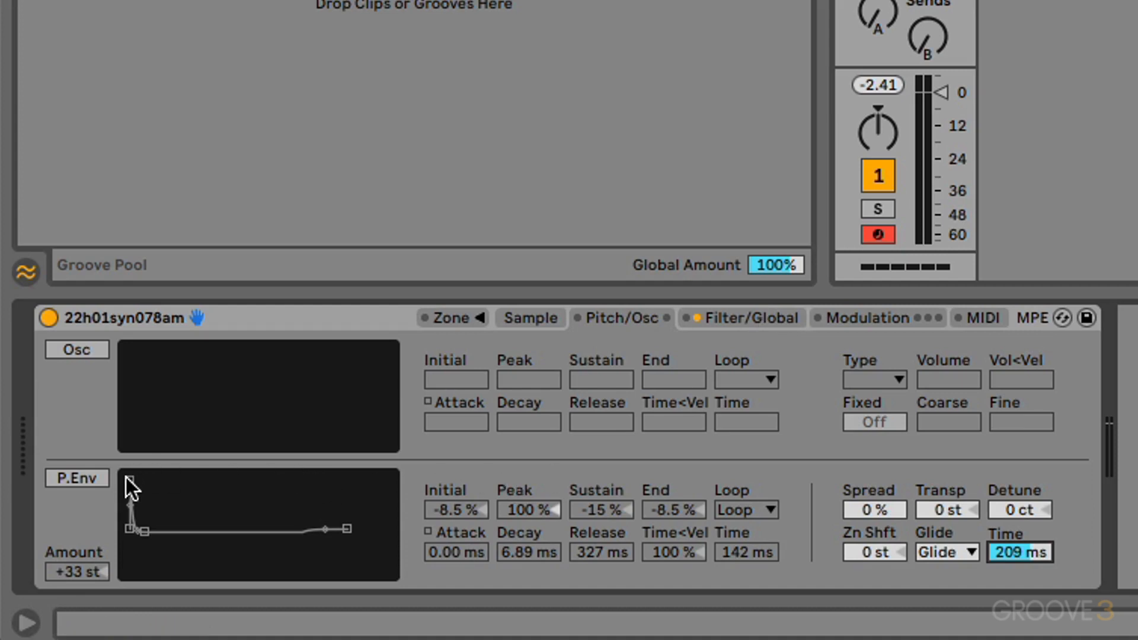
{"action": "mouse_move", "coordinate": [141, 439]}
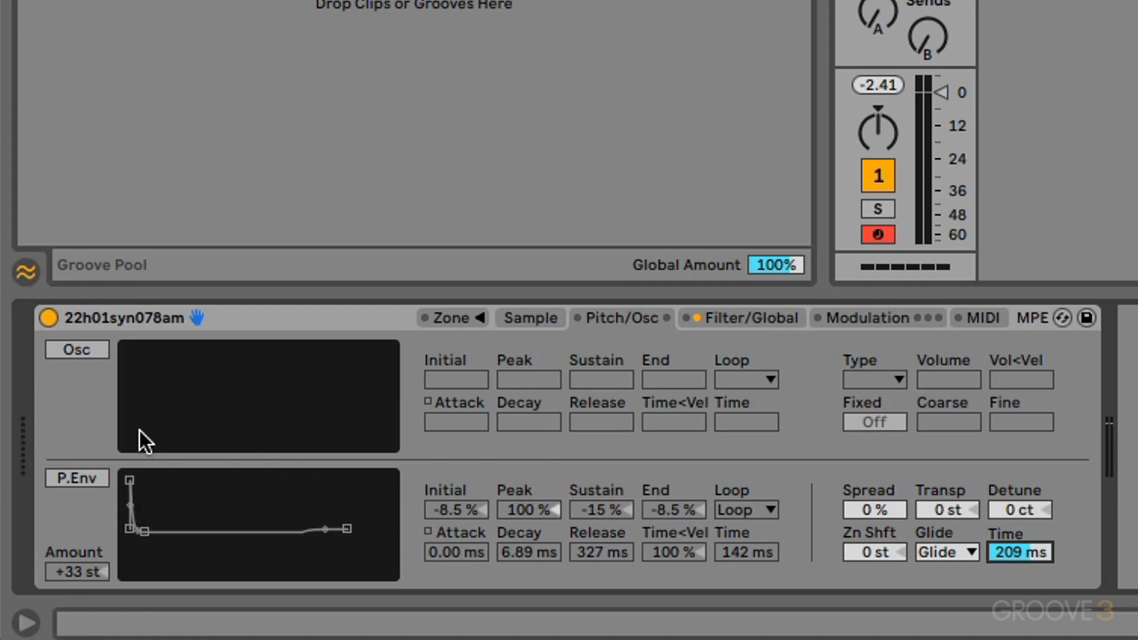
{"action": "mouse_move", "coordinate": [117, 415]}
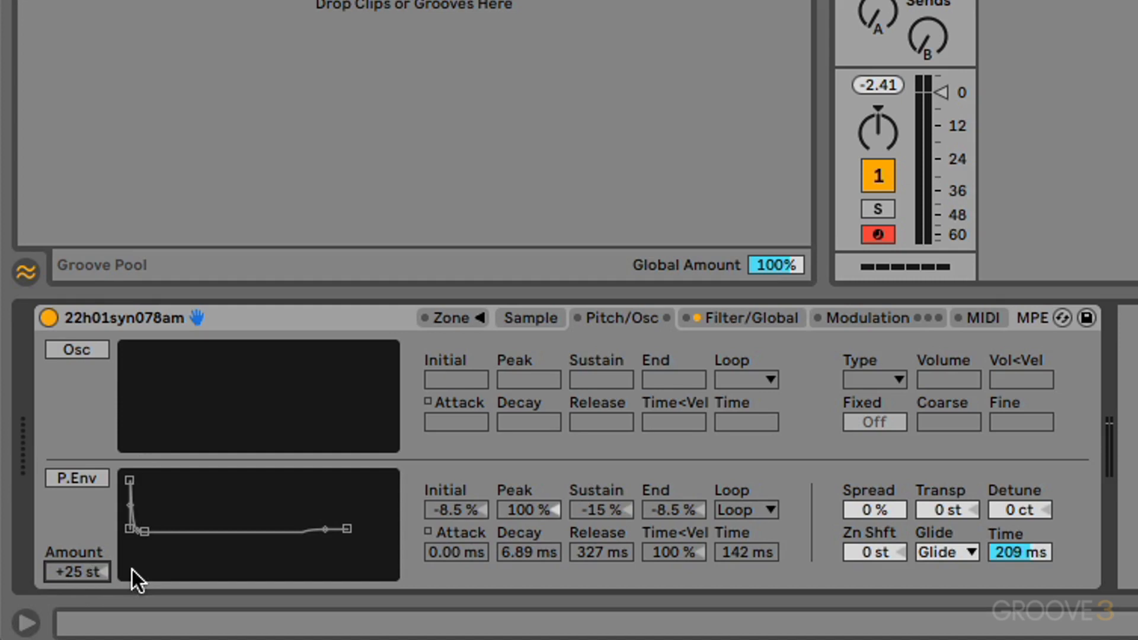
{"action": "mouse_move", "coordinate": [163, 516]}
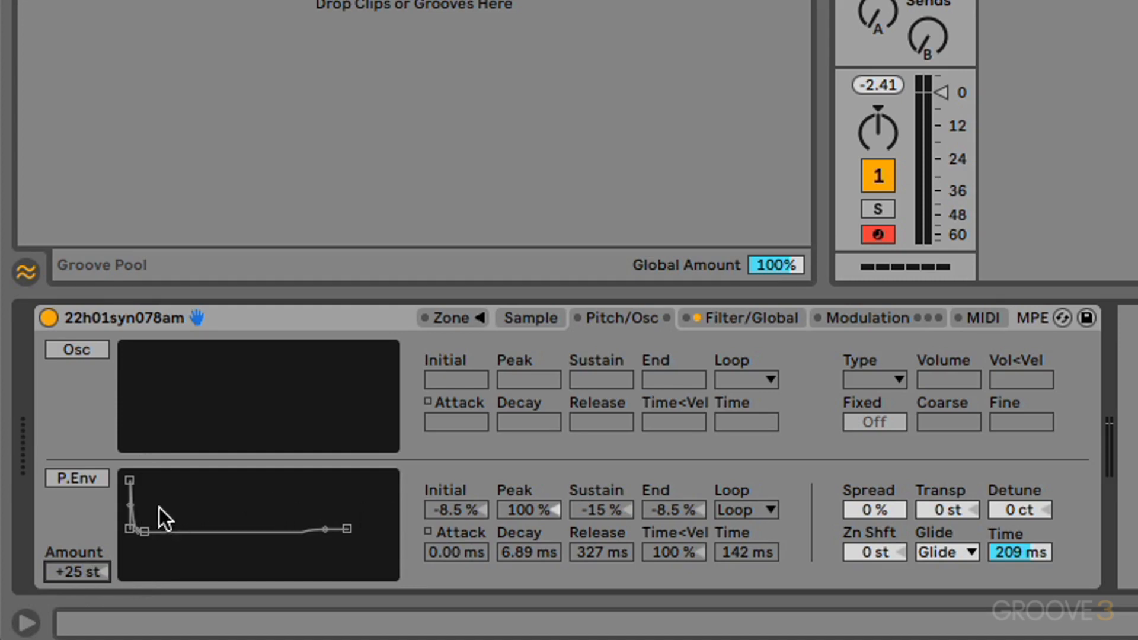
{"action": "mouse_move", "coordinate": [617, 558]}
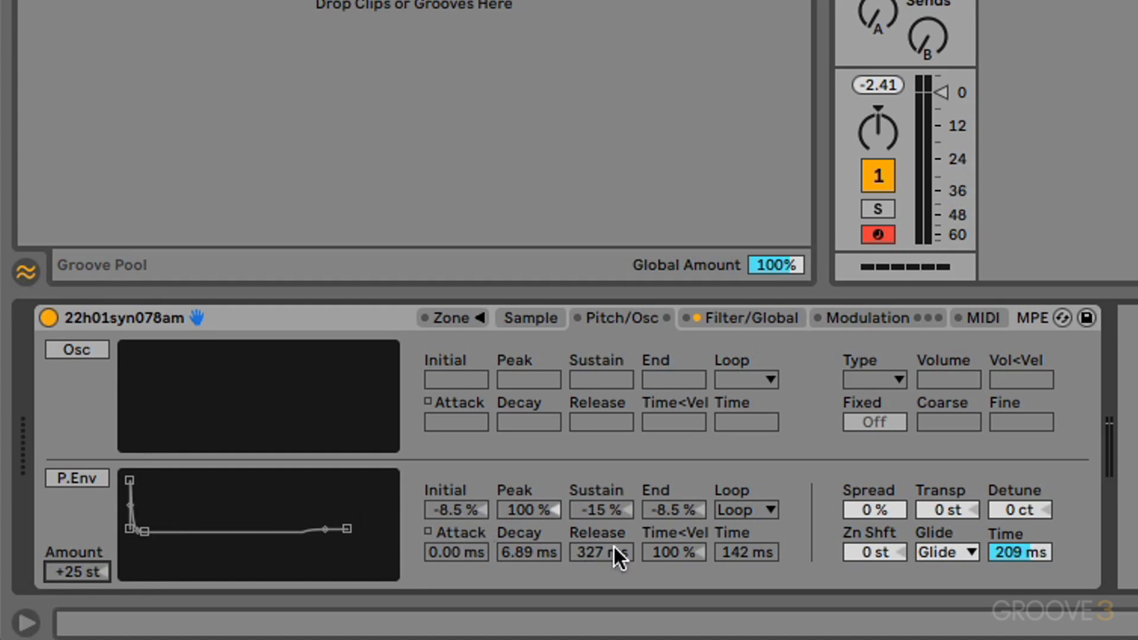
{"action": "mouse_move", "coordinate": [385, 535]}
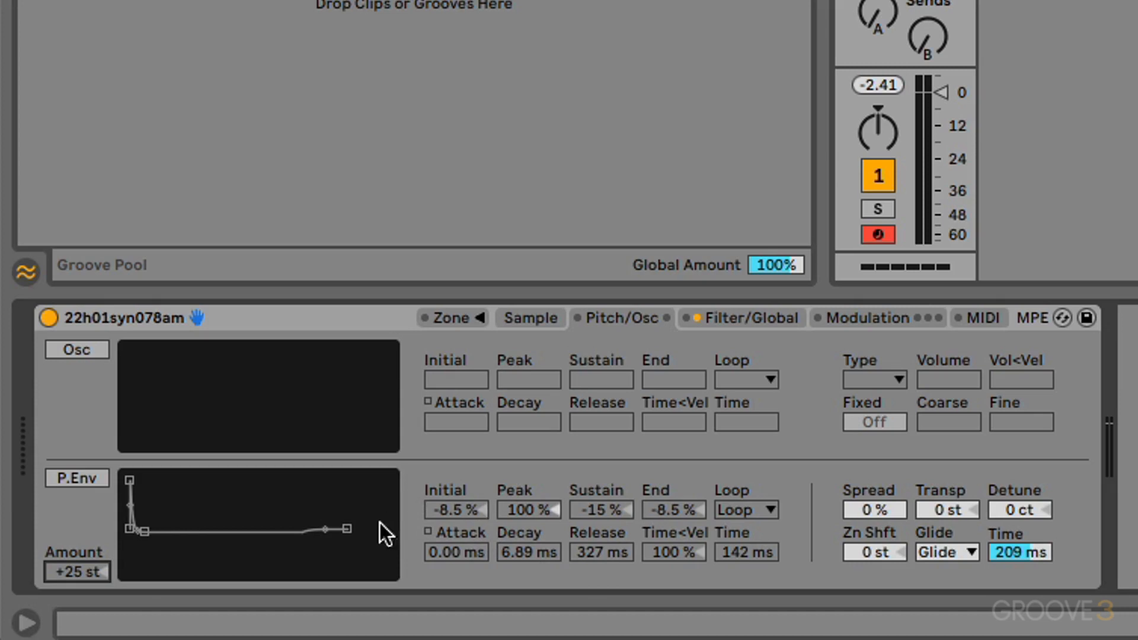
Switch the pitch envelope back on with its amount lowered to +25 st.
{"action": "left_click", "coordinate": [76, 477]}
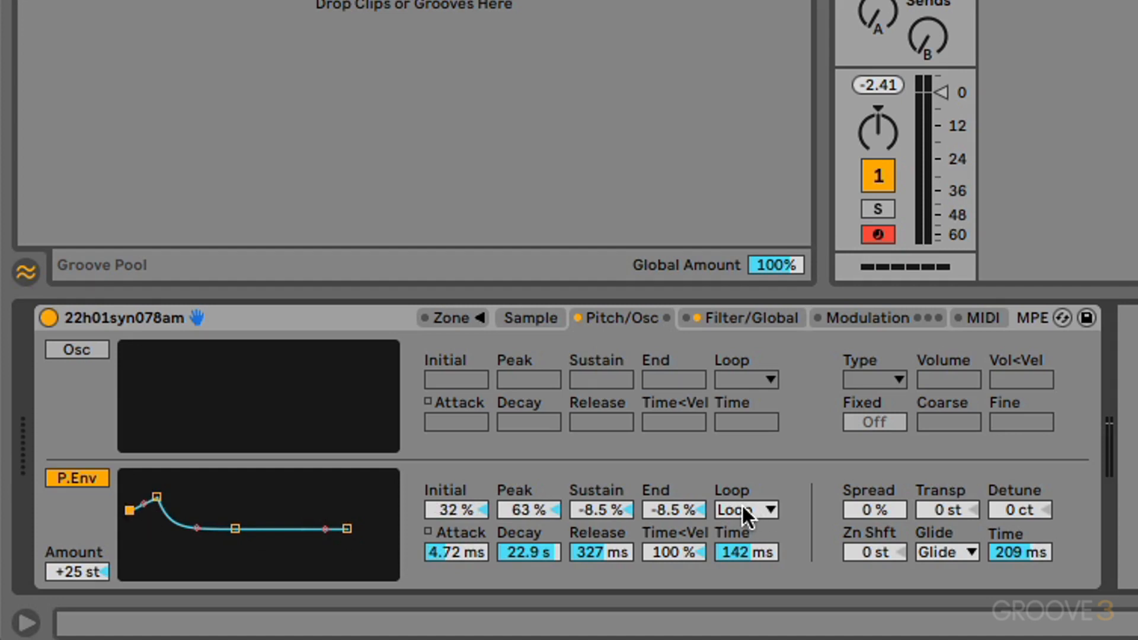
{"action": "mouse_move", "coordinate": [840, 499]}
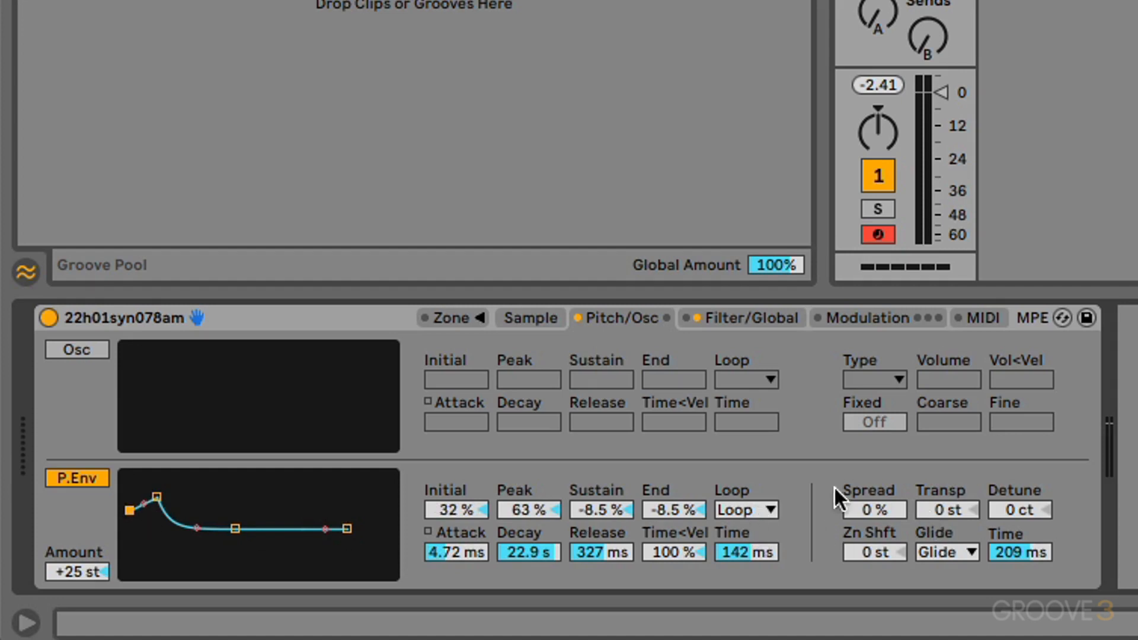
{"action": "mouse_move", "coordinate": [889, 512]}
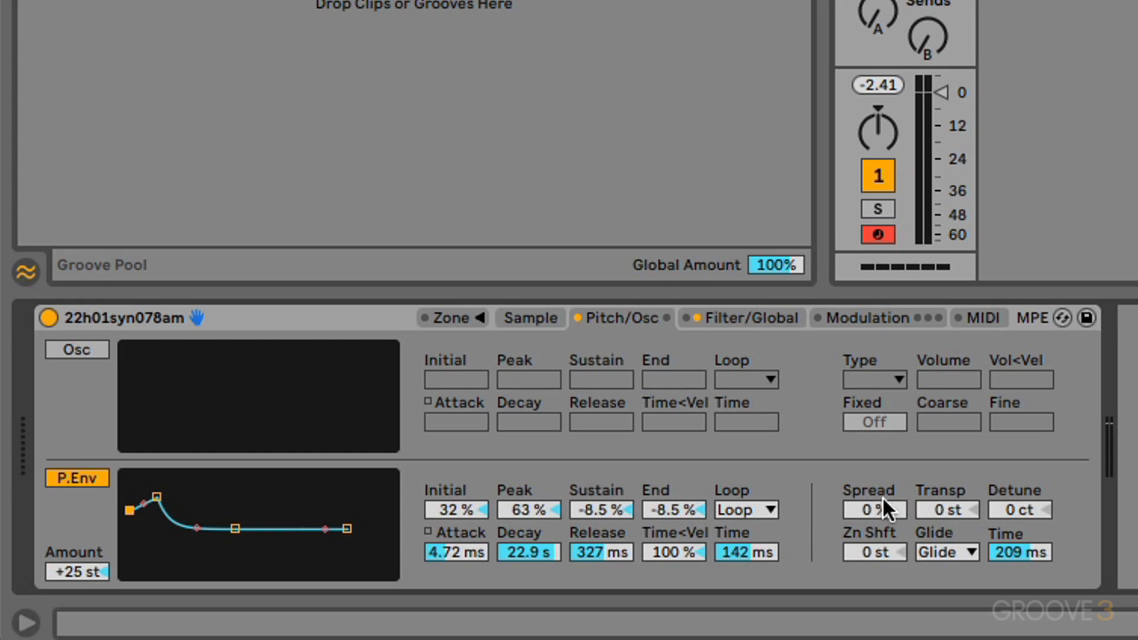
{"action": "mouse_move", "coordinate": [1007, 514]}
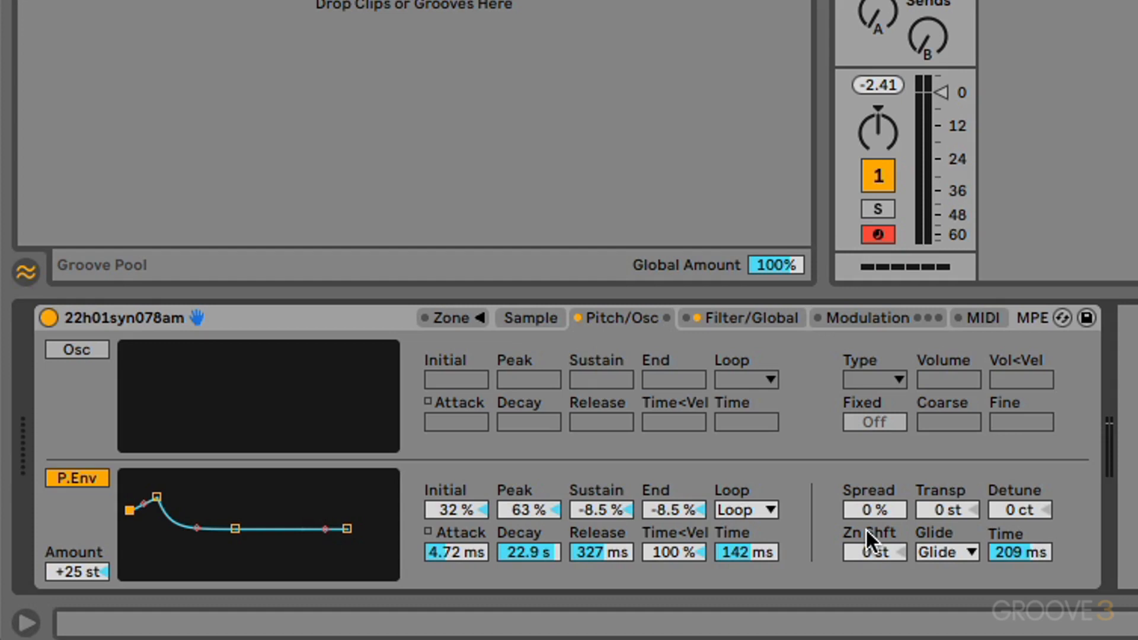
{"action": "mouse_move", "coordinate": [868, 541]}
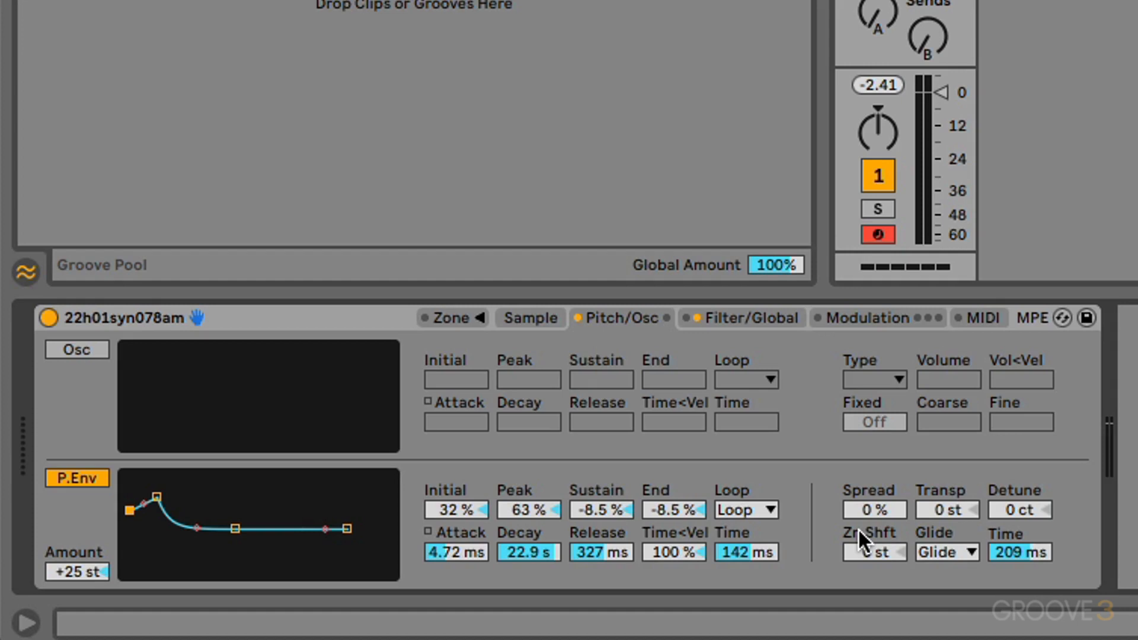
Review the glide modes, then show Sampler's Filter/Global settings.
{"action": "left_click", "coordinate": [946, 551]}
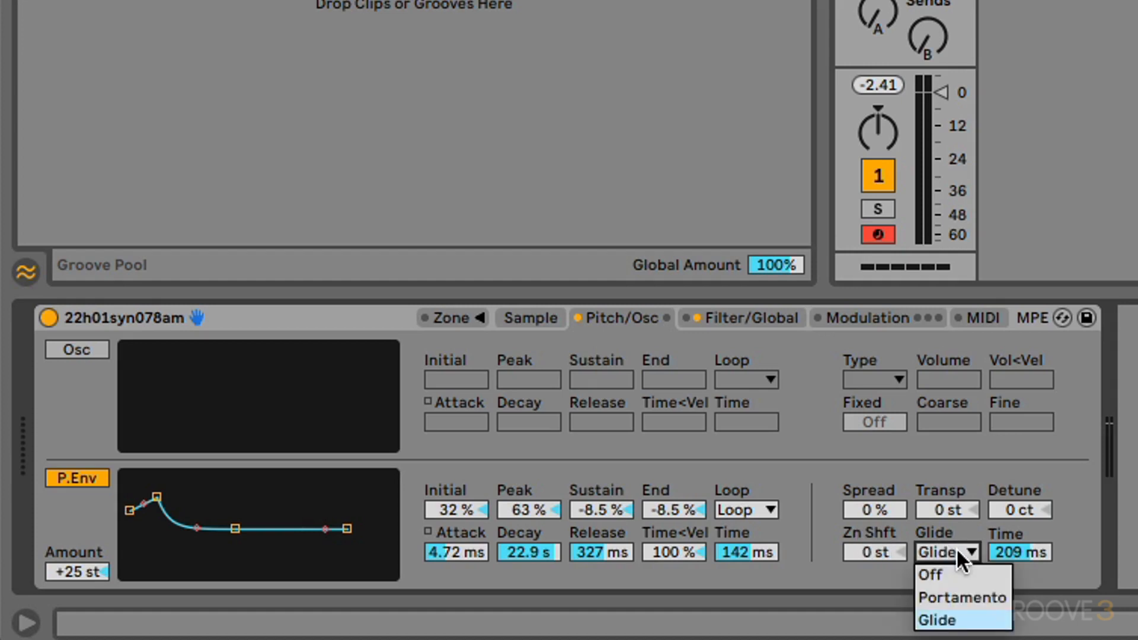
{"action": "mouse_move", "coordinate": [1021, 532]}
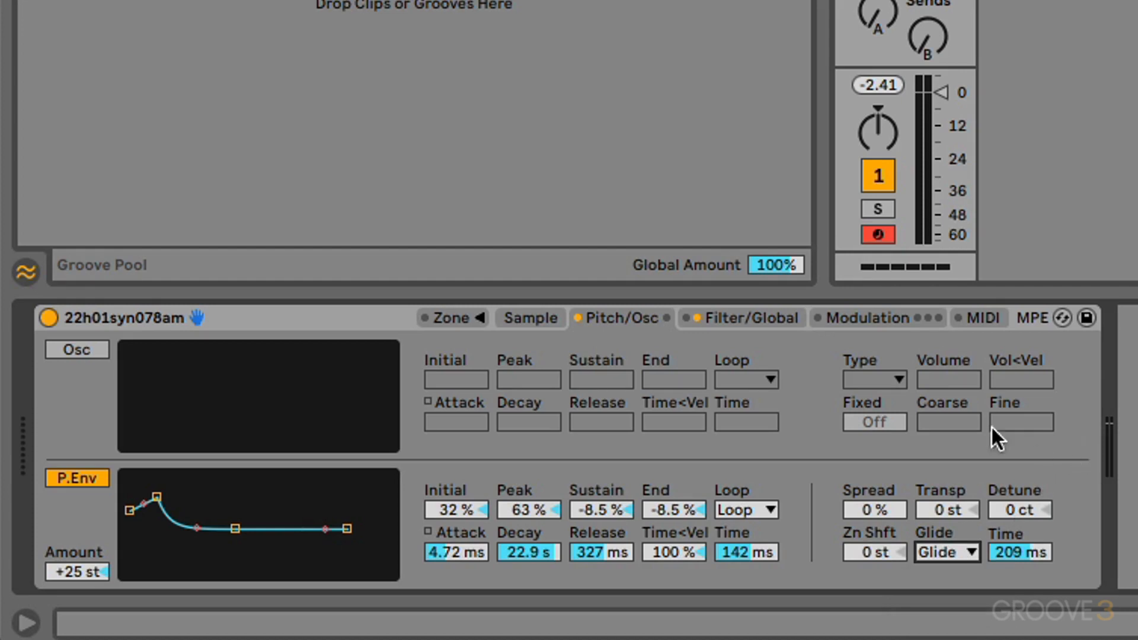
{"action": "left_click", "coordinate": [742, 318]}
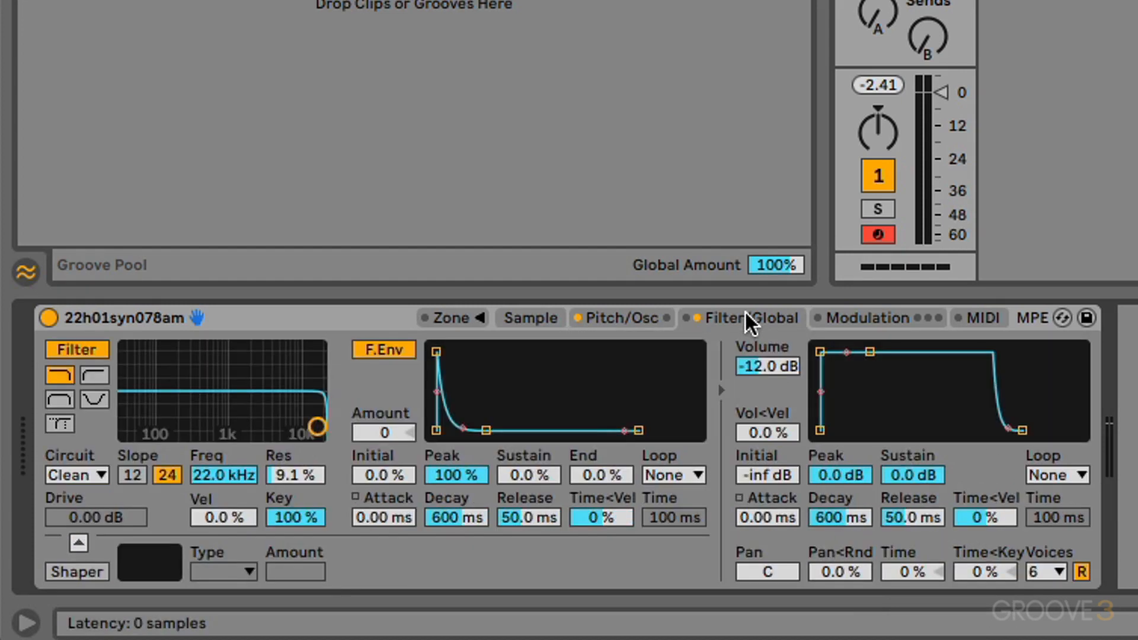